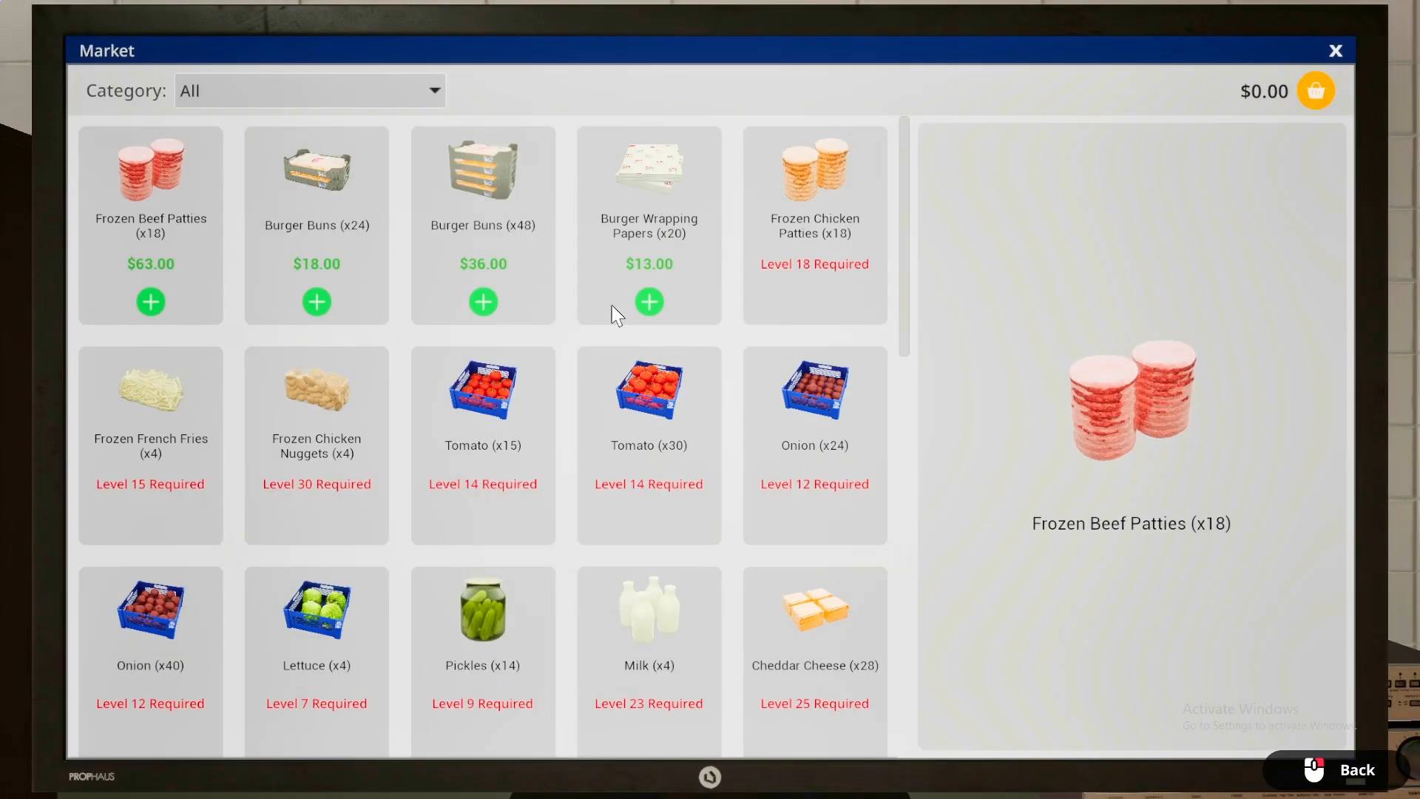
Step: Add Burger Wrapping Papers and Burger Buns (x48) to the cart for a $49.00 total
click(648, 302)
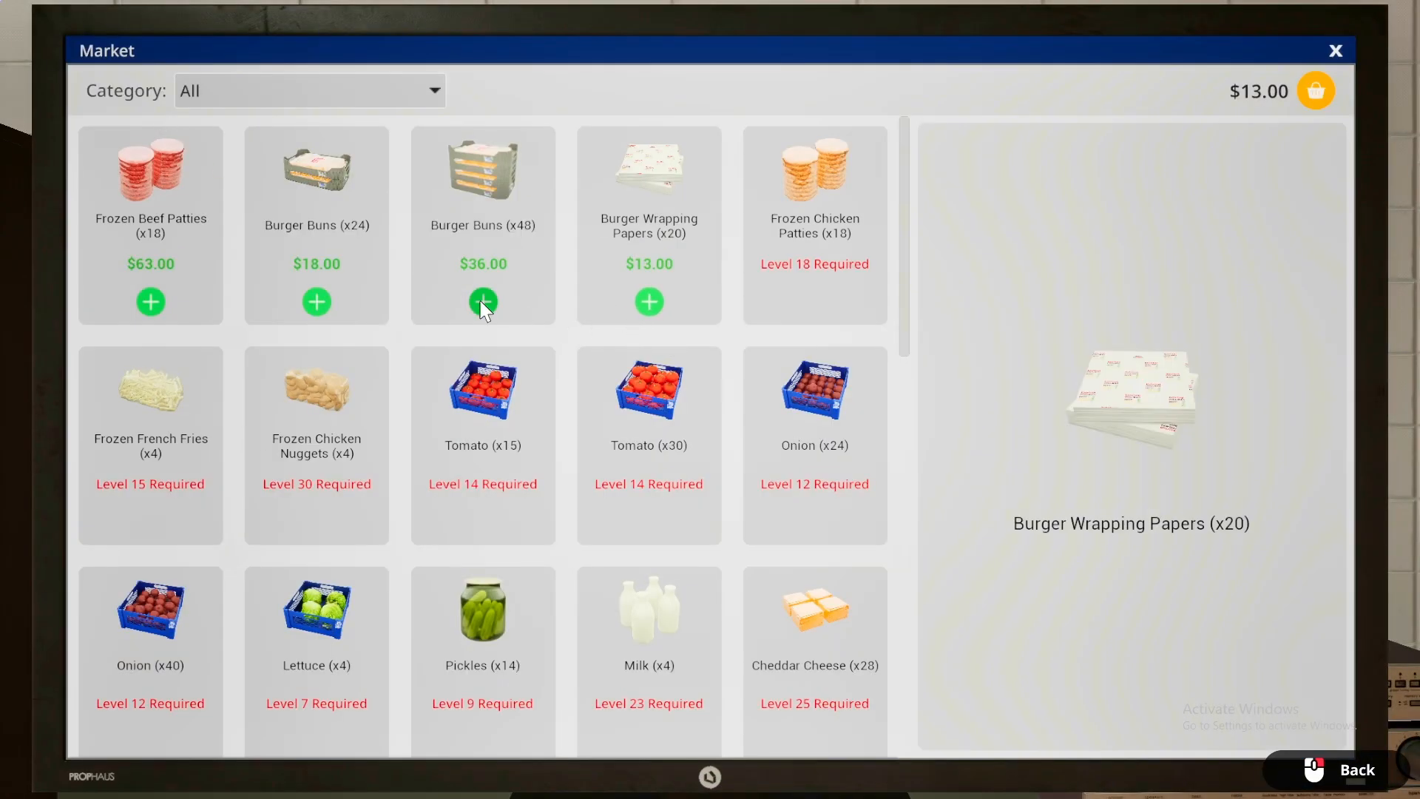
click(482, 301)
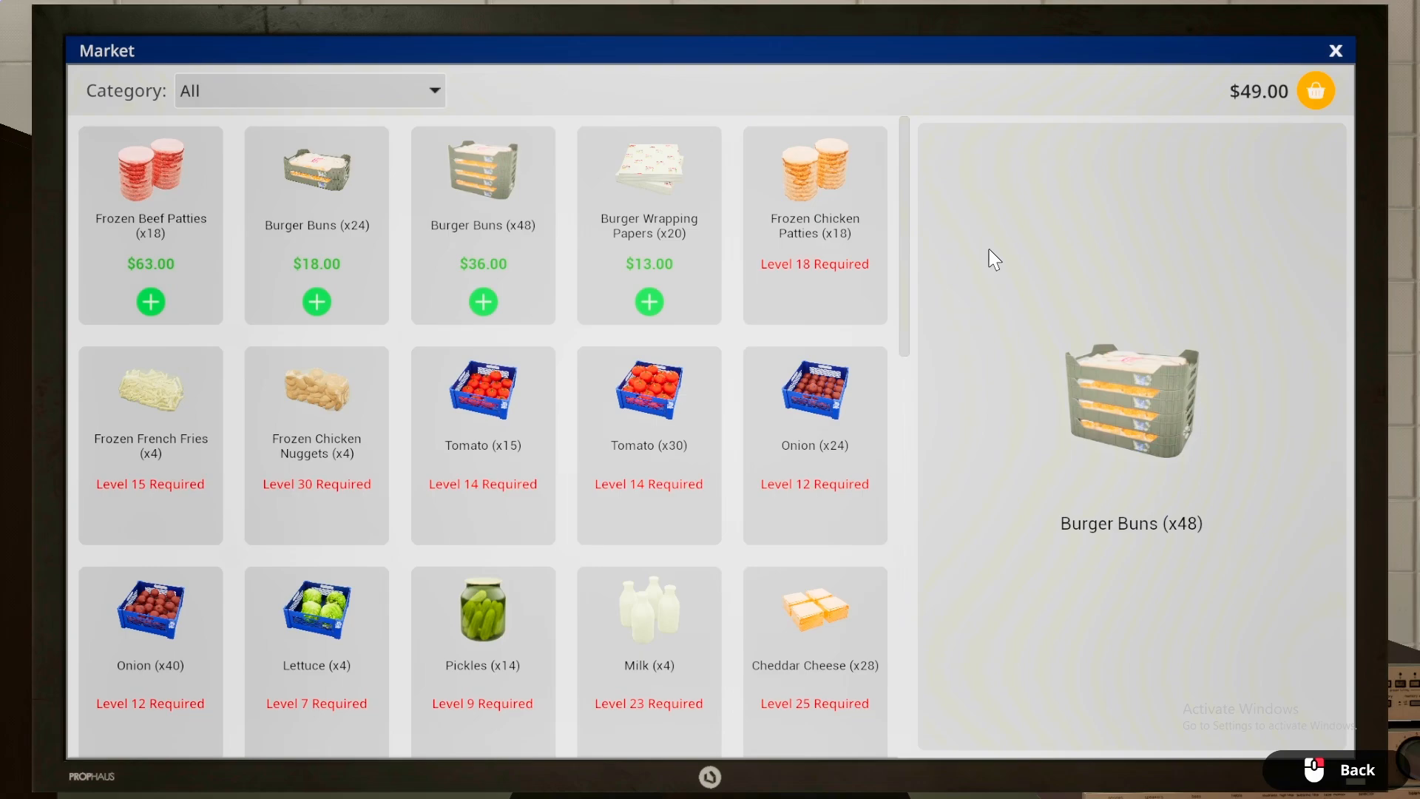
click(1316, 90)
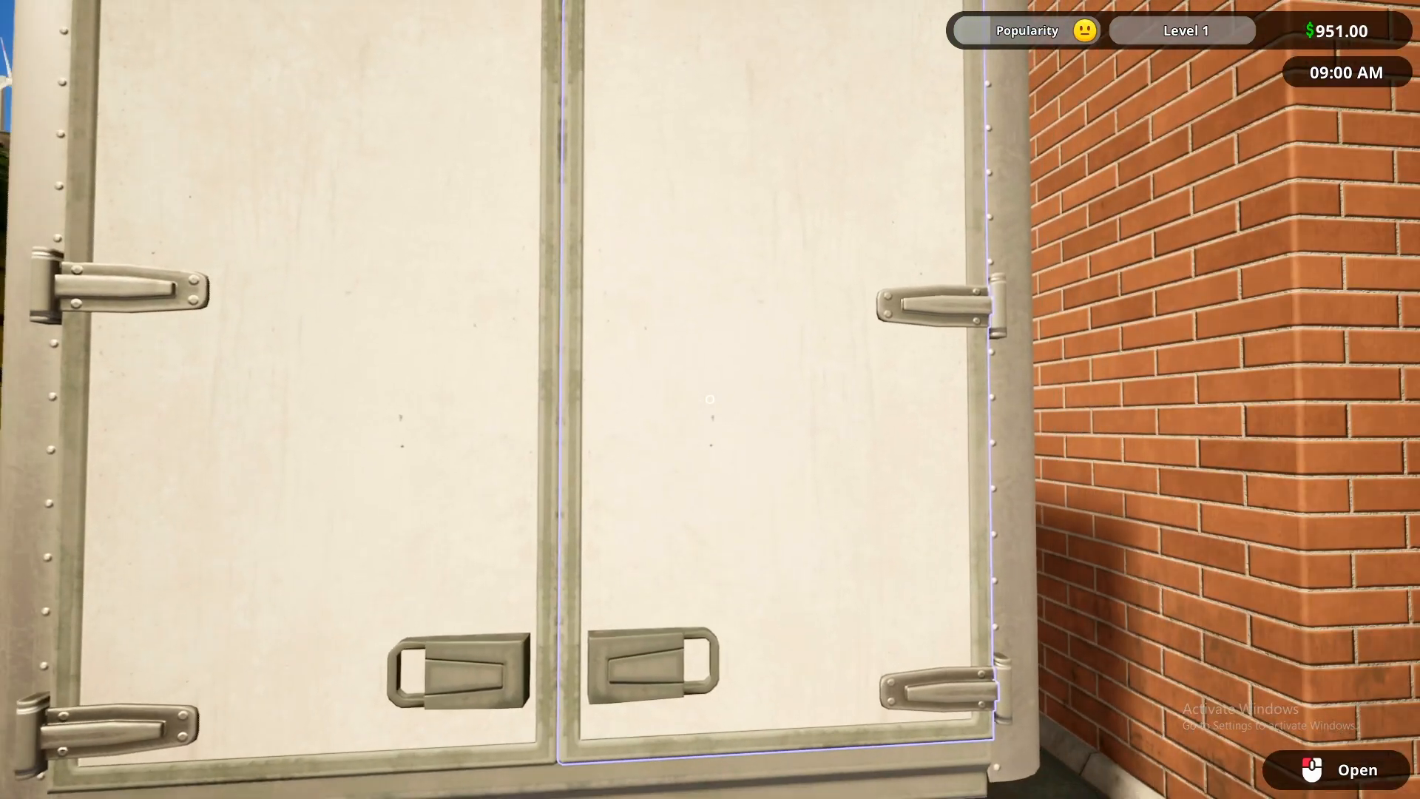
Step: Open the back doors of the delivery truck outside
click(1357, 769)
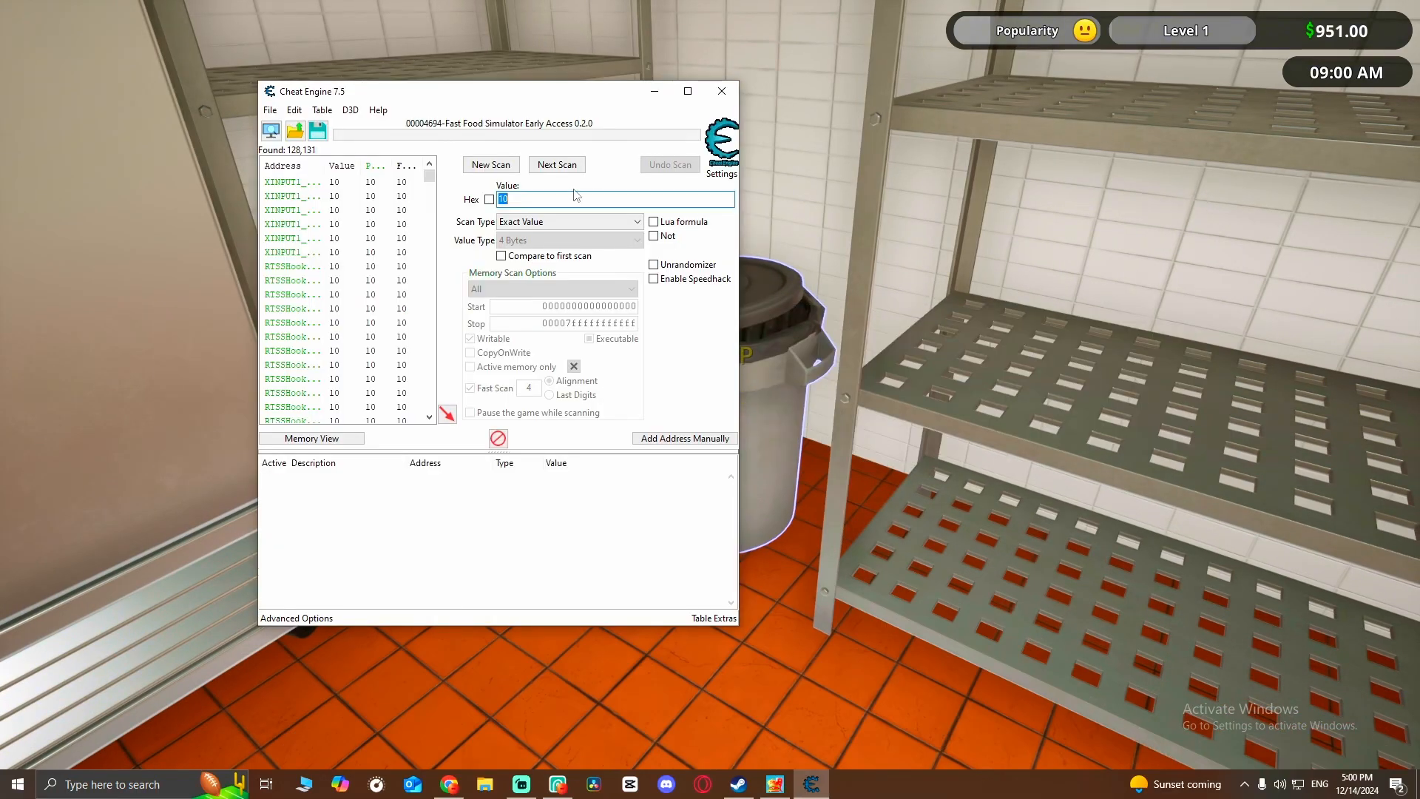
Step: Run Next Scans for 20, 30 and 40 to narrow results to five addresses
click(556, 164)
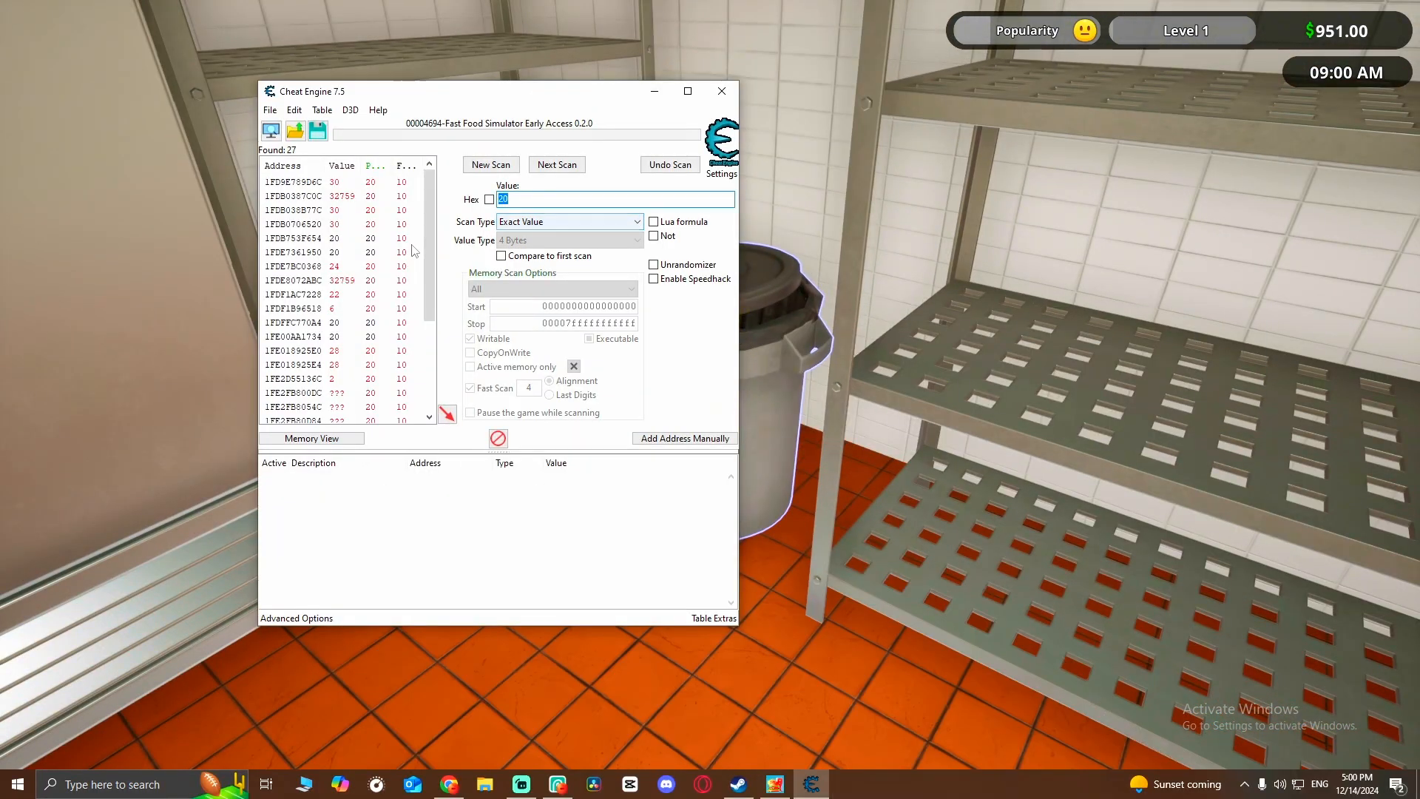
click(556, 164)
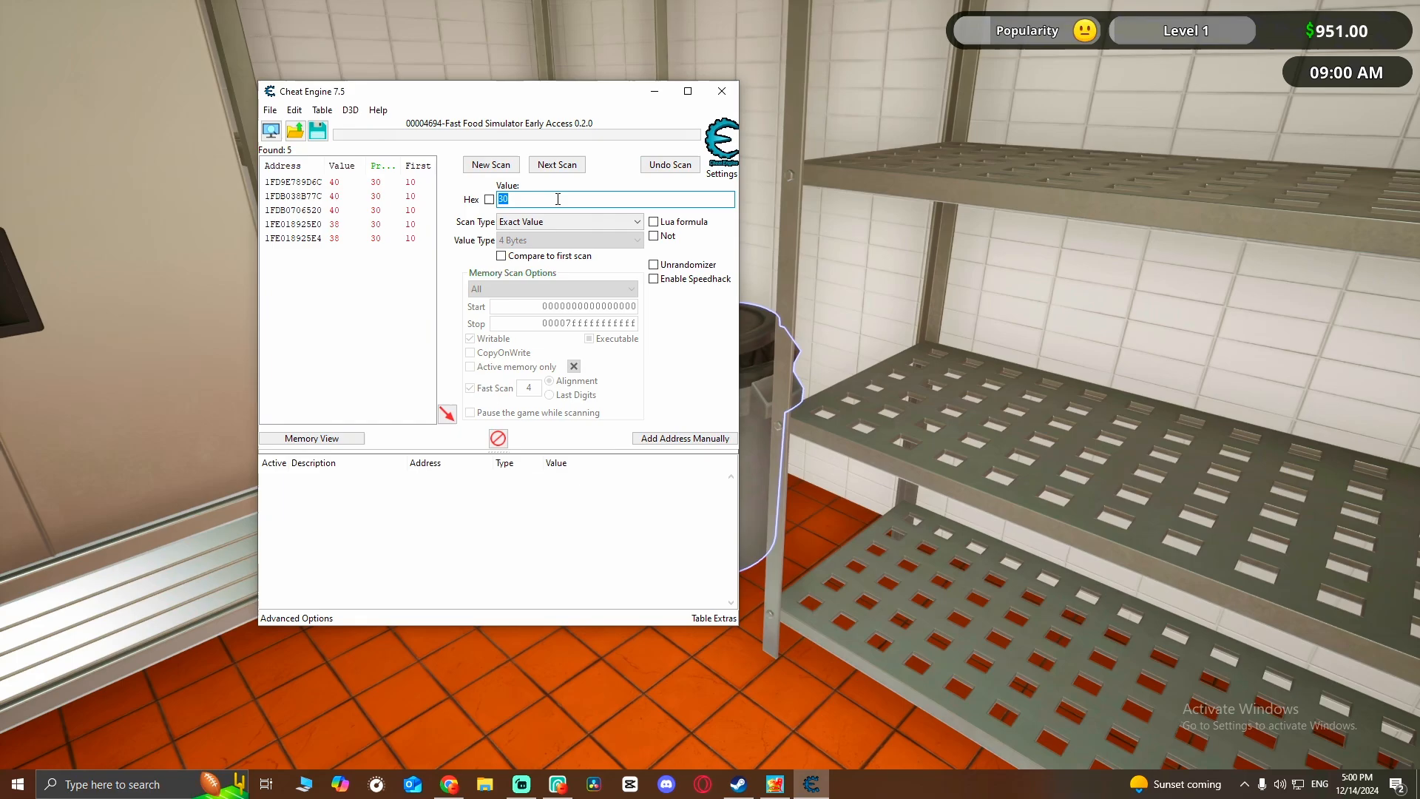
click(556, 165)
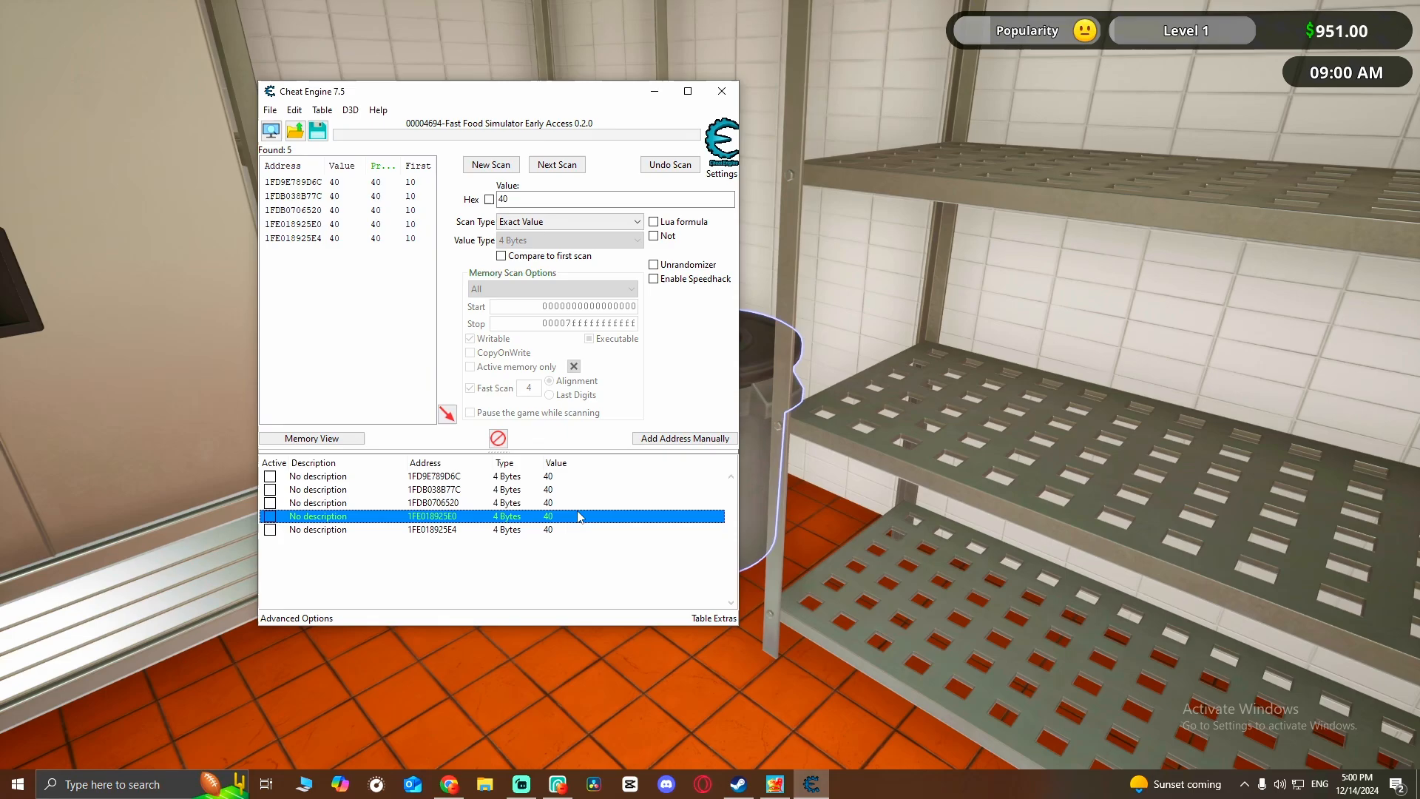
Step: Change the value of all five selected records to 99999999
right_click(577, 517)
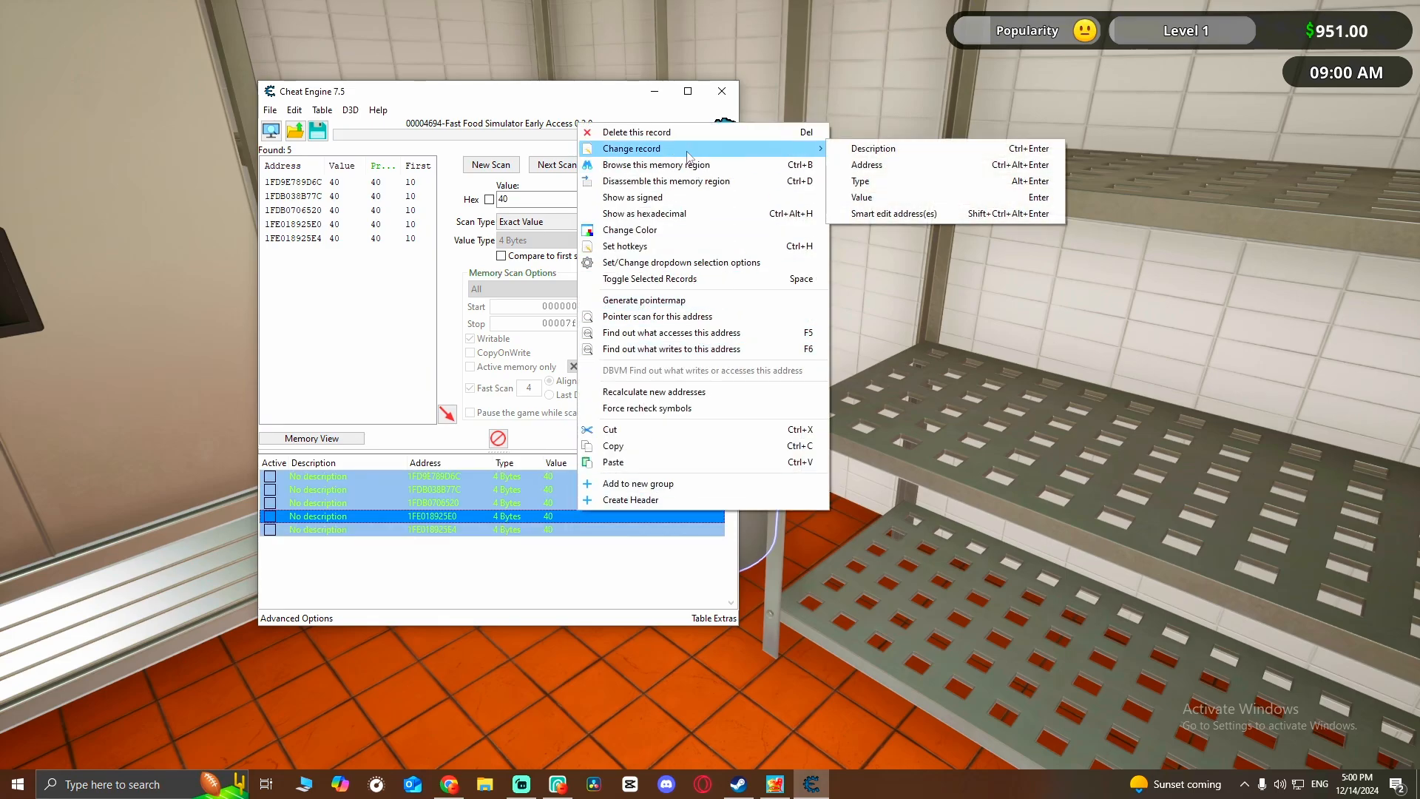
click(861, 197)
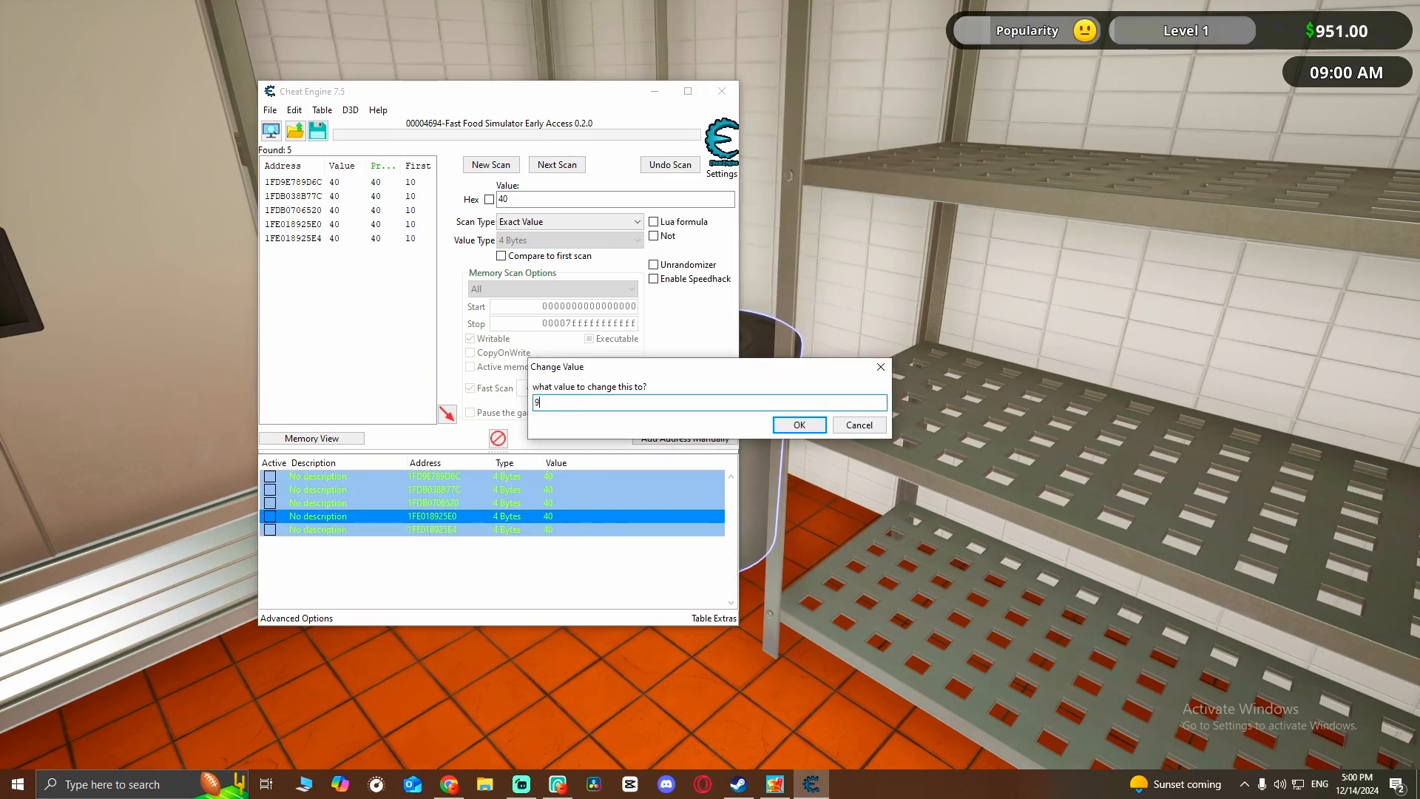
text(99999999)
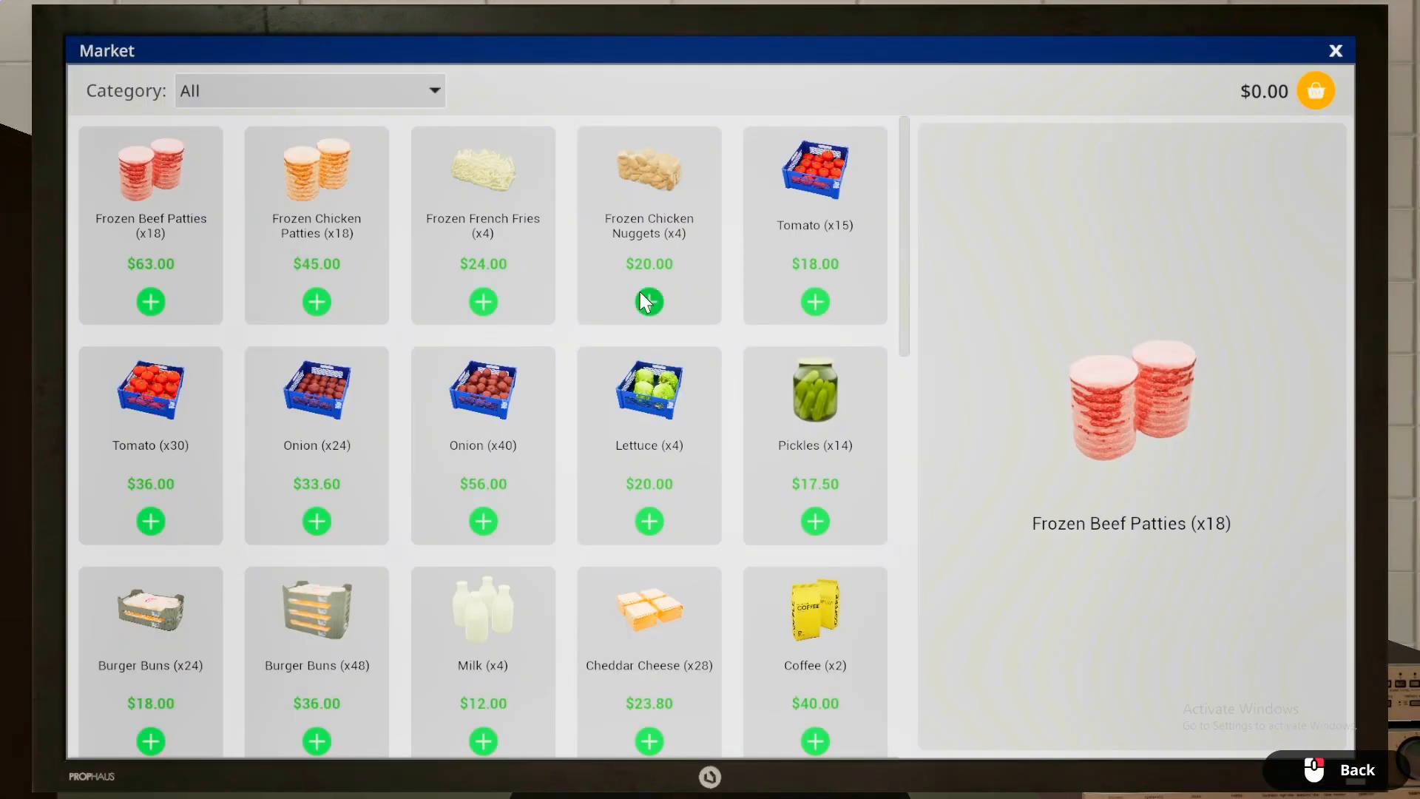
Step: Scroll the market to confirm every item is unlocked at Level 999, then close it
scroll(down, 3)
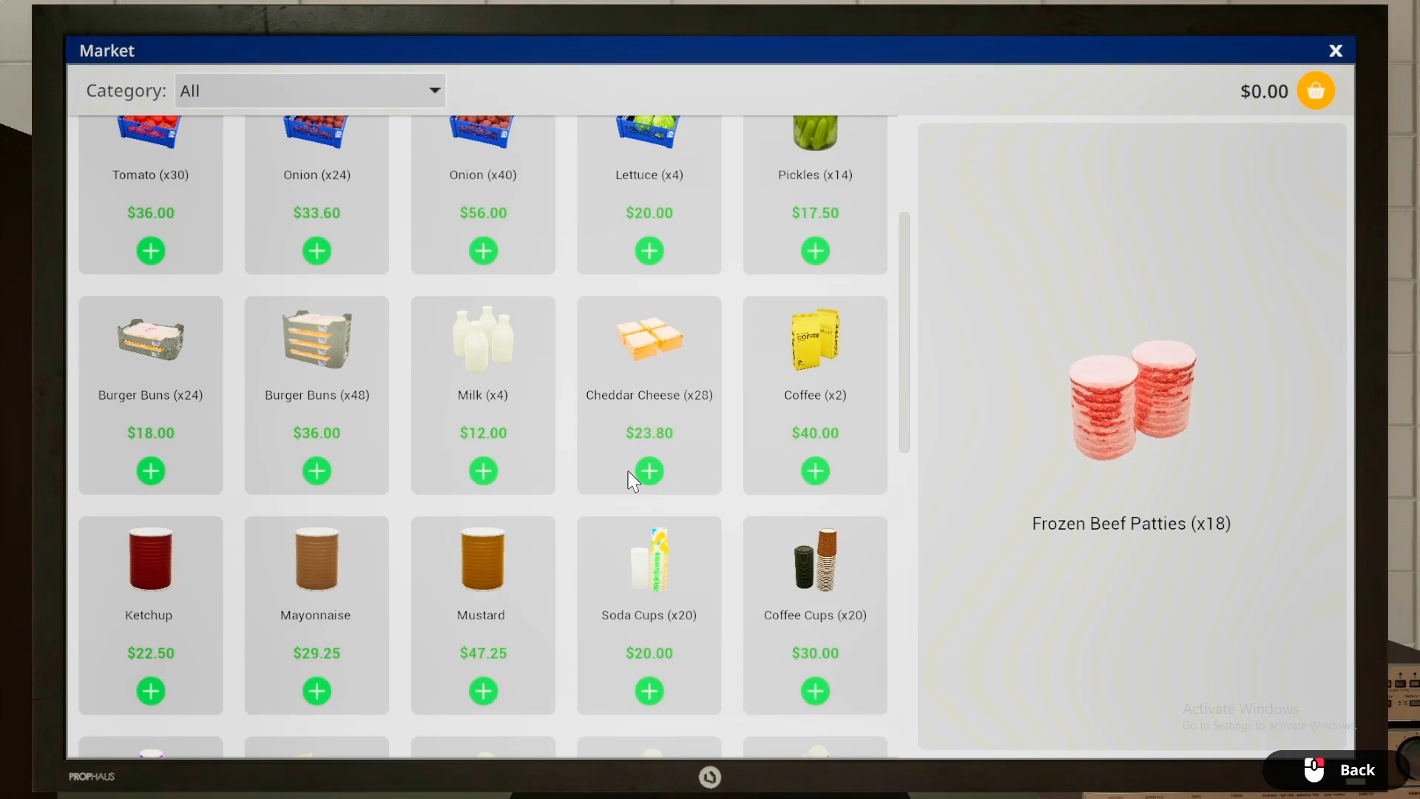
scroll(down, 3)
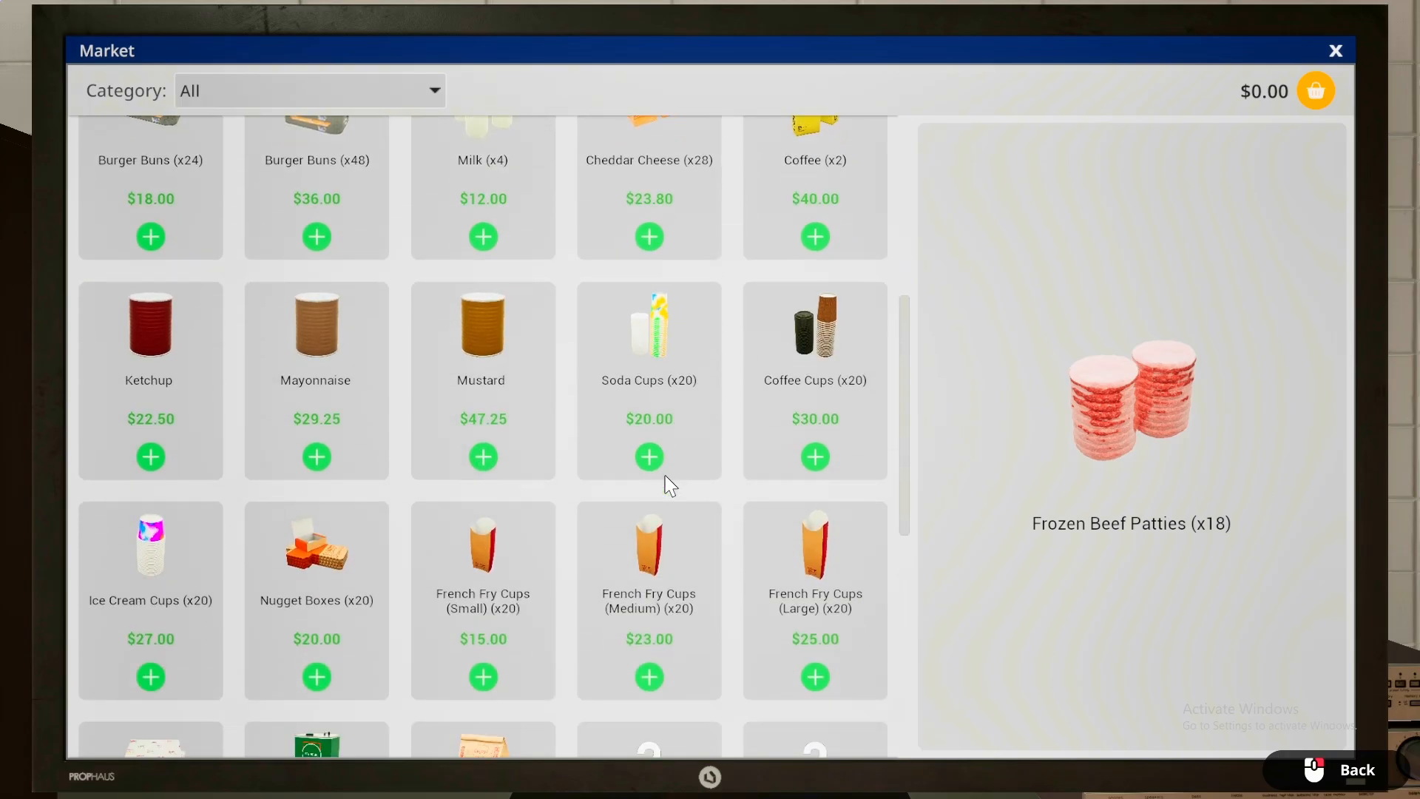
scroll(down, 3)
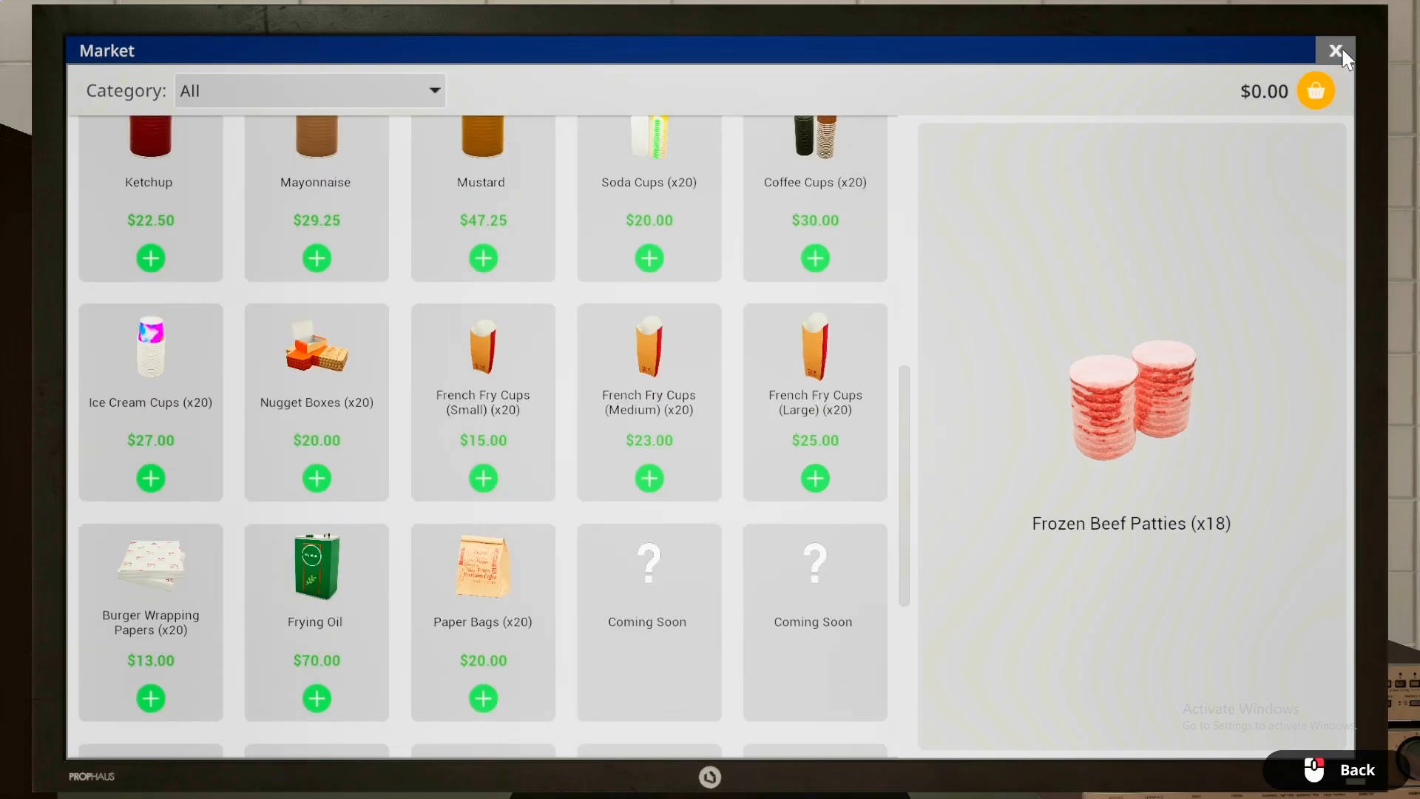
click(1335, 50)
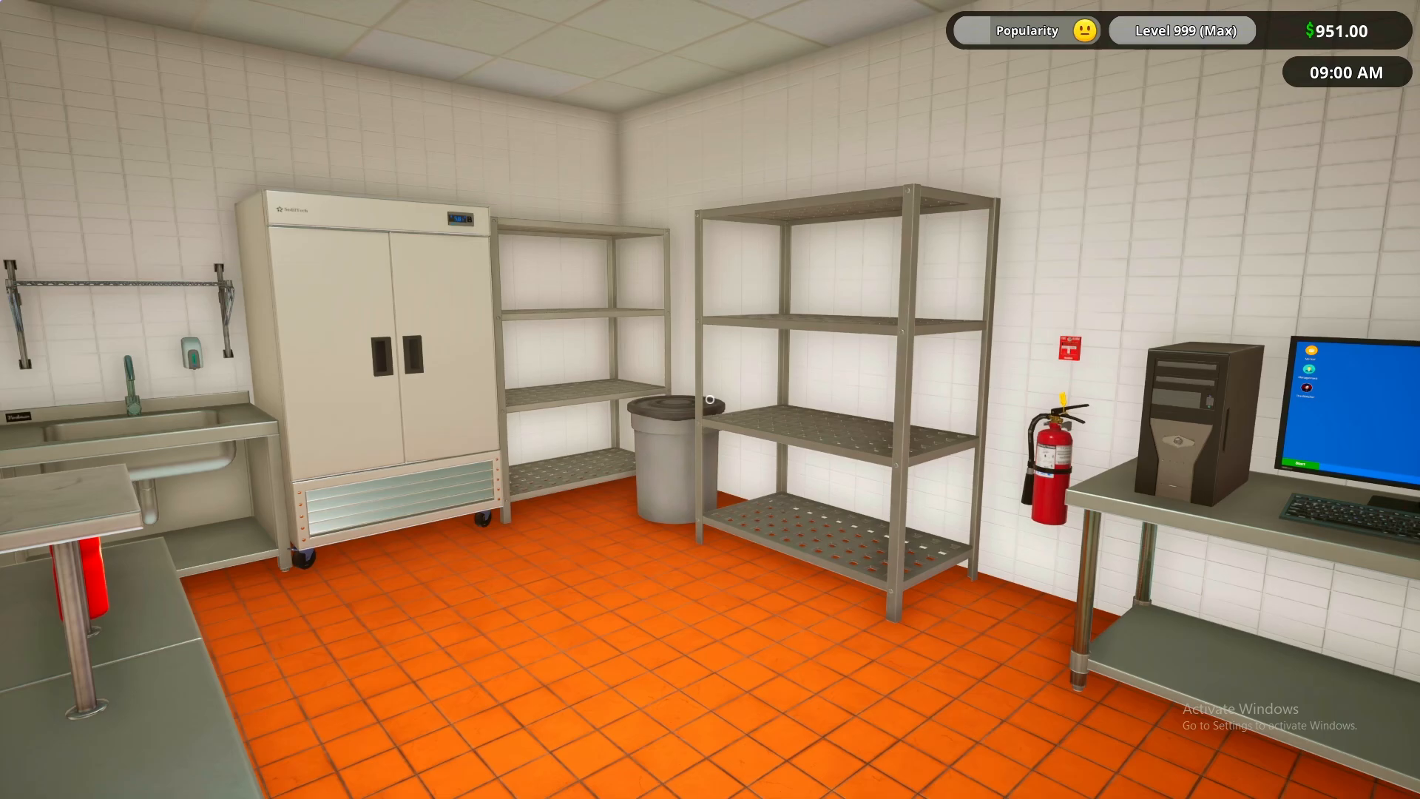